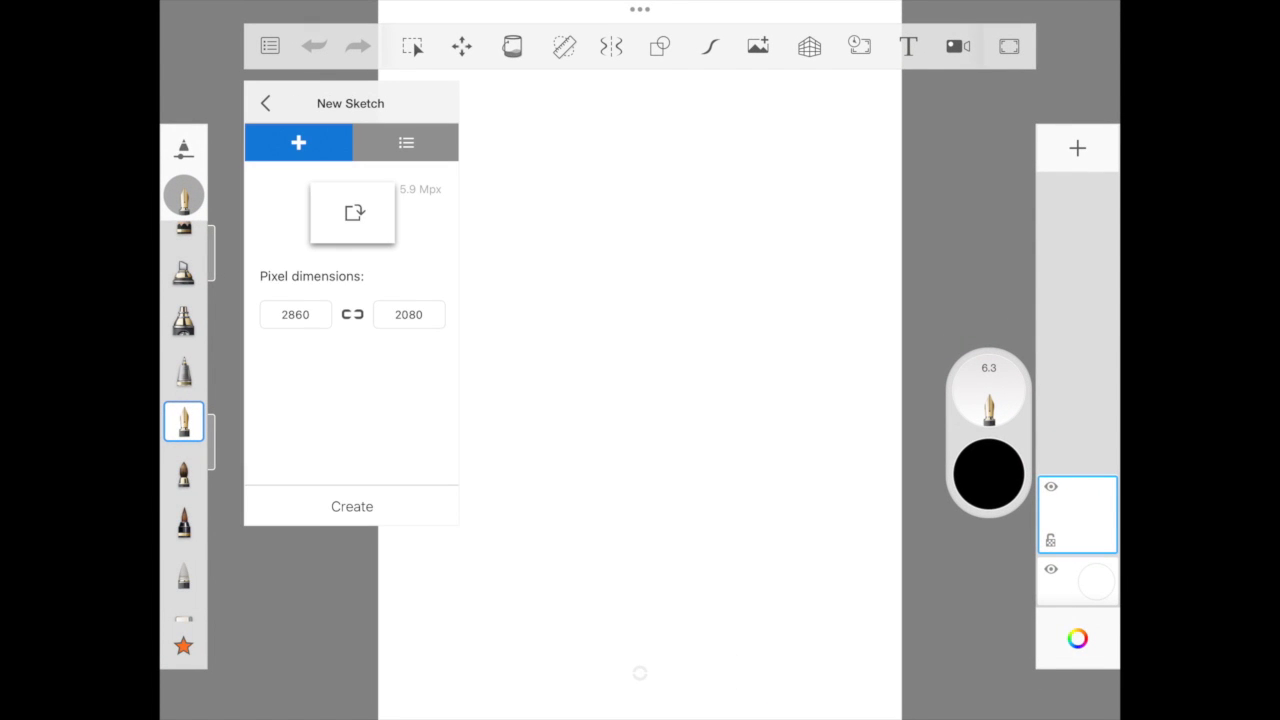
- Create the new landscape canvas and fill its background layer with solid black
left_click(352, 506)
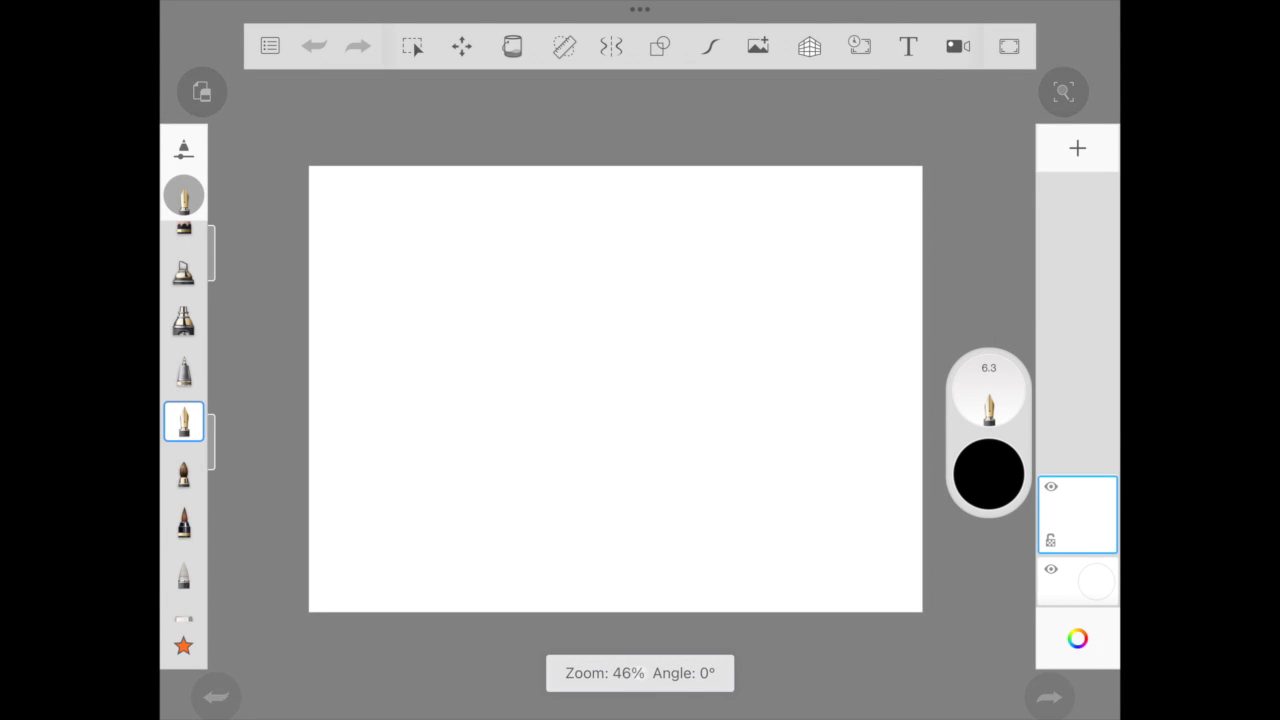
left_click(512, 46)
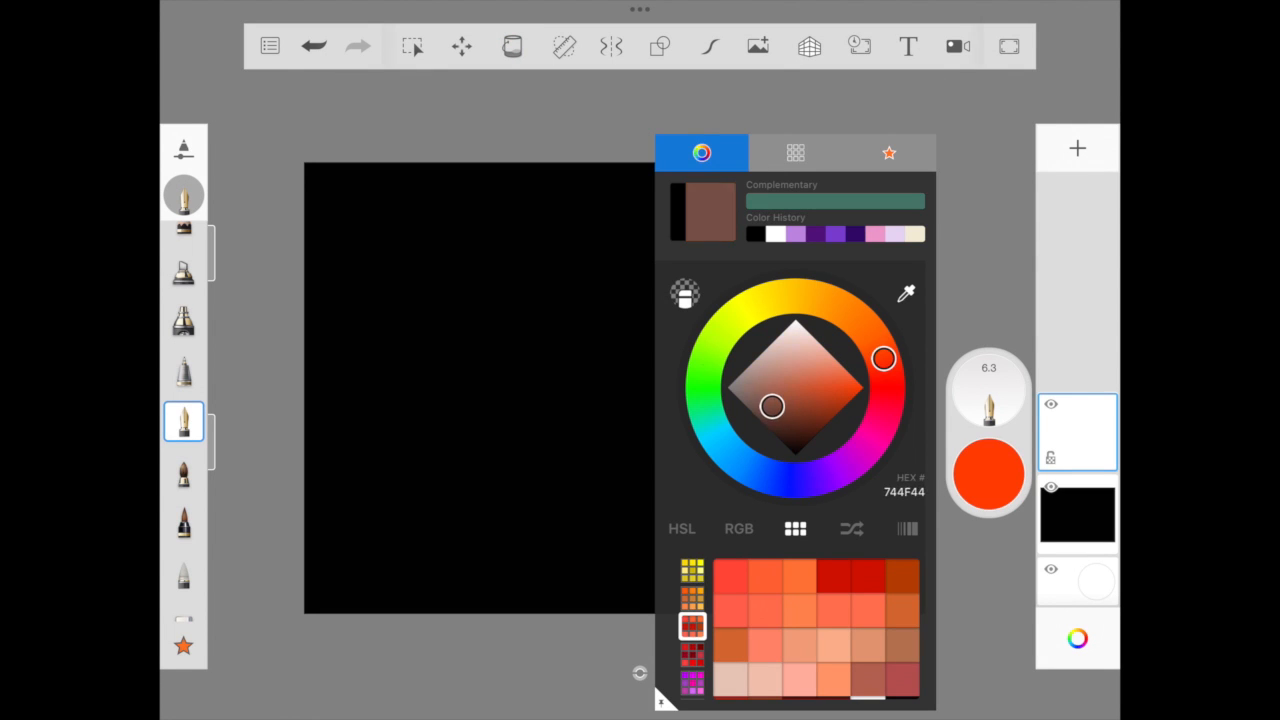
- Paint brown tabletop strokes, add a layer for tan strokes, and choose a soft blending brush
left_click_drag(884, 358, 876, 344)
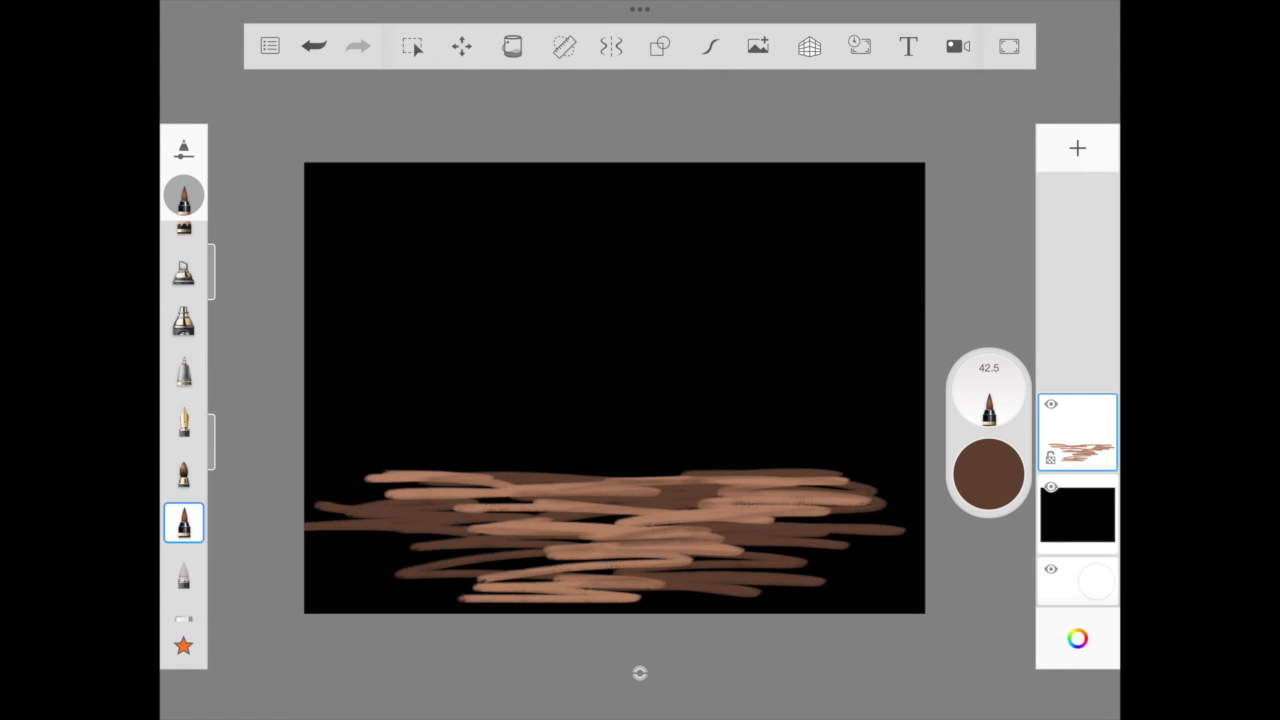
left_click(988, 476)
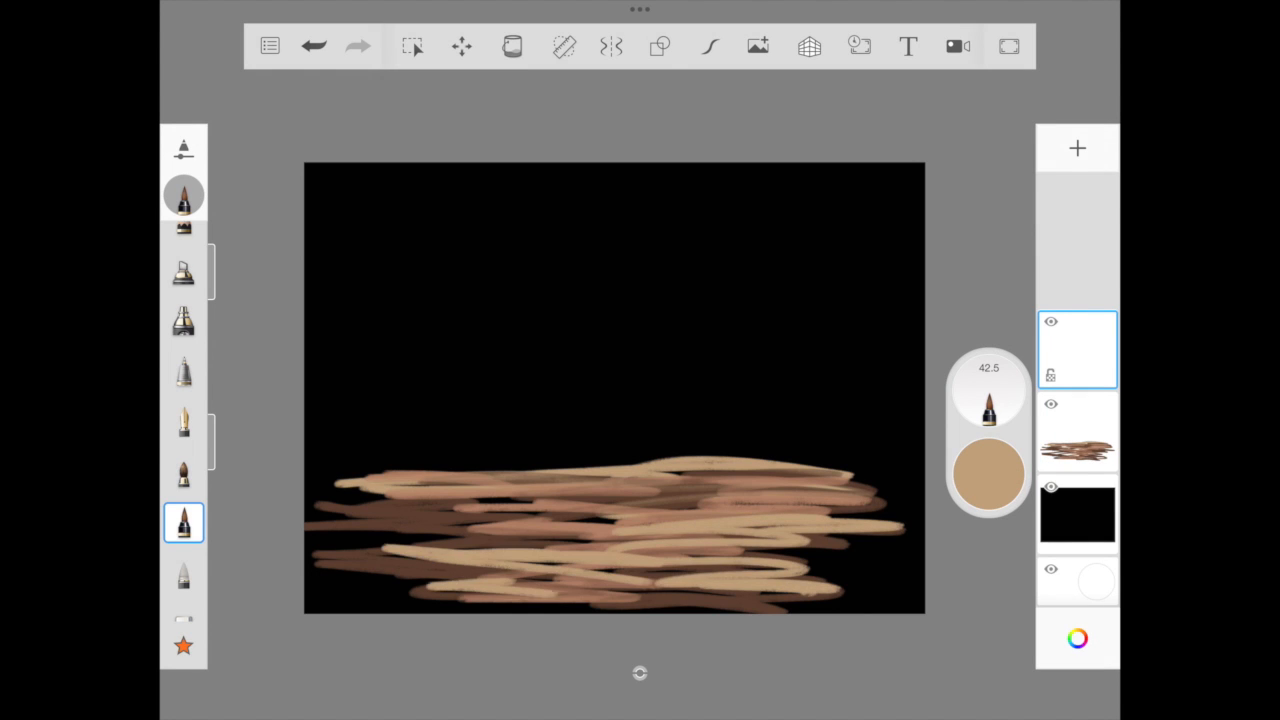
left_click(184, 196)
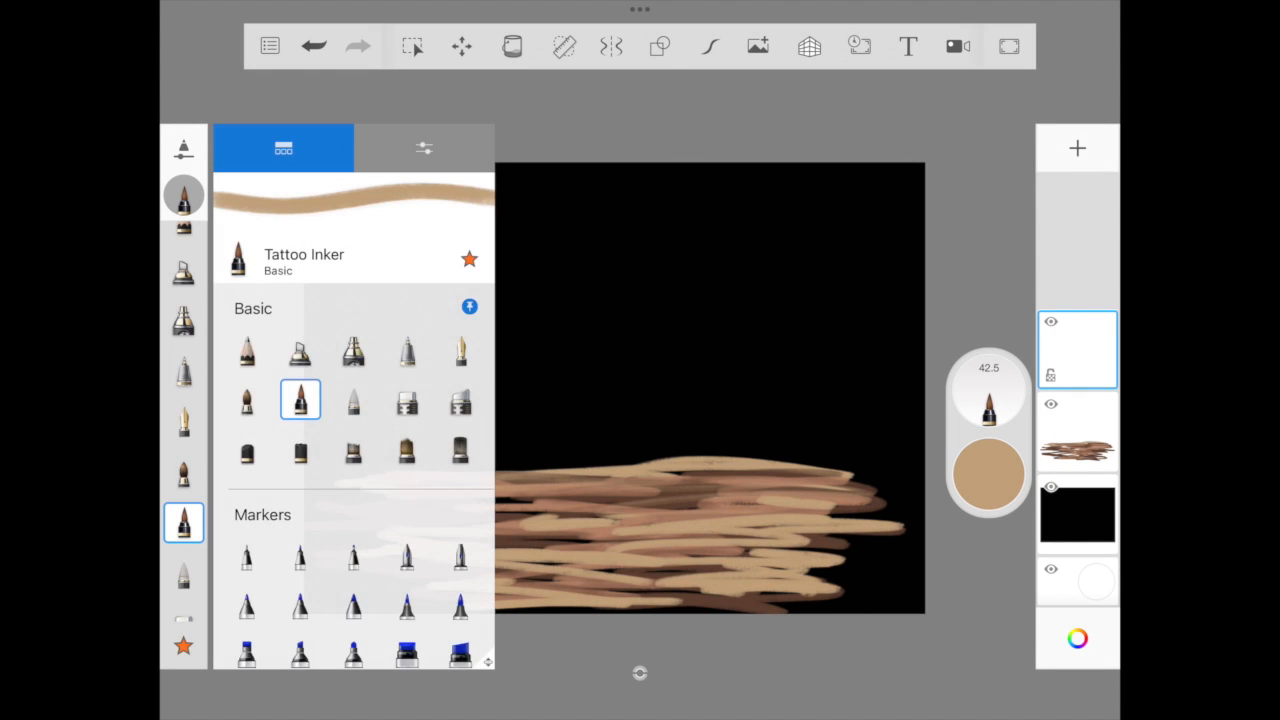
left_click(424, 148)
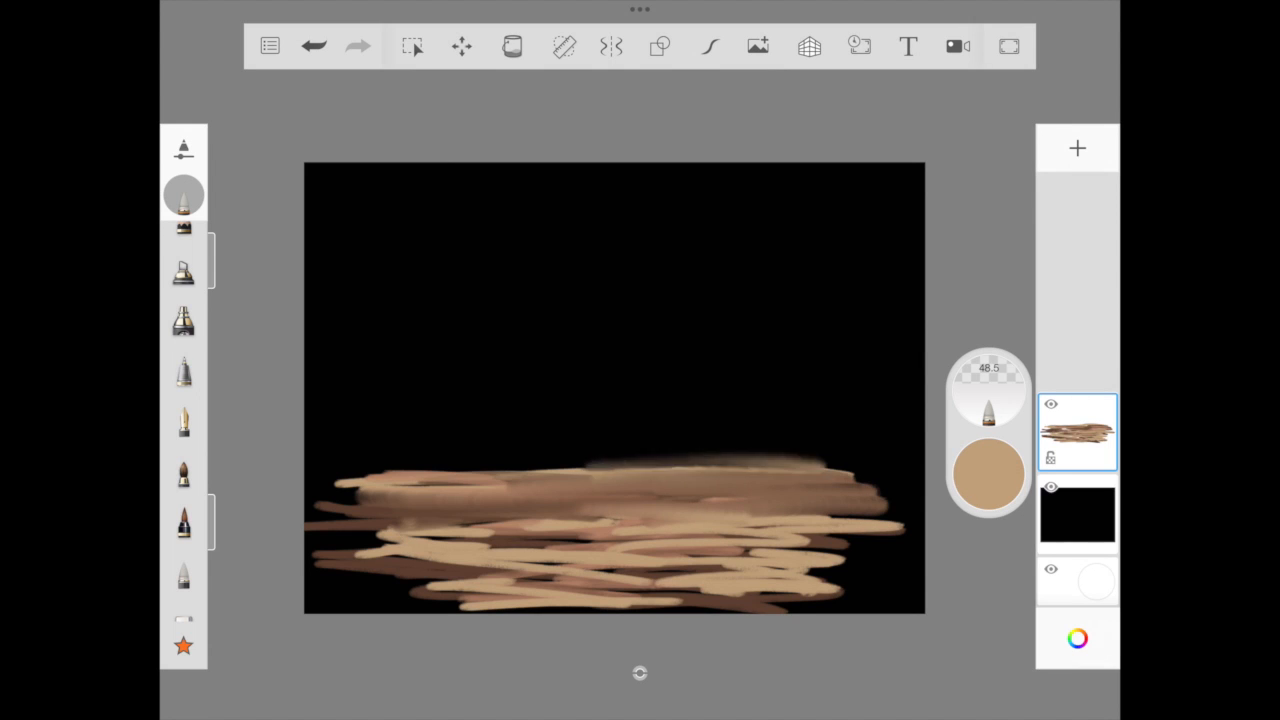
- Smudge the table's top edge and strokes into the black backdrop, then return to the inking brush
left_click_drag(350, 480, 870, 470)
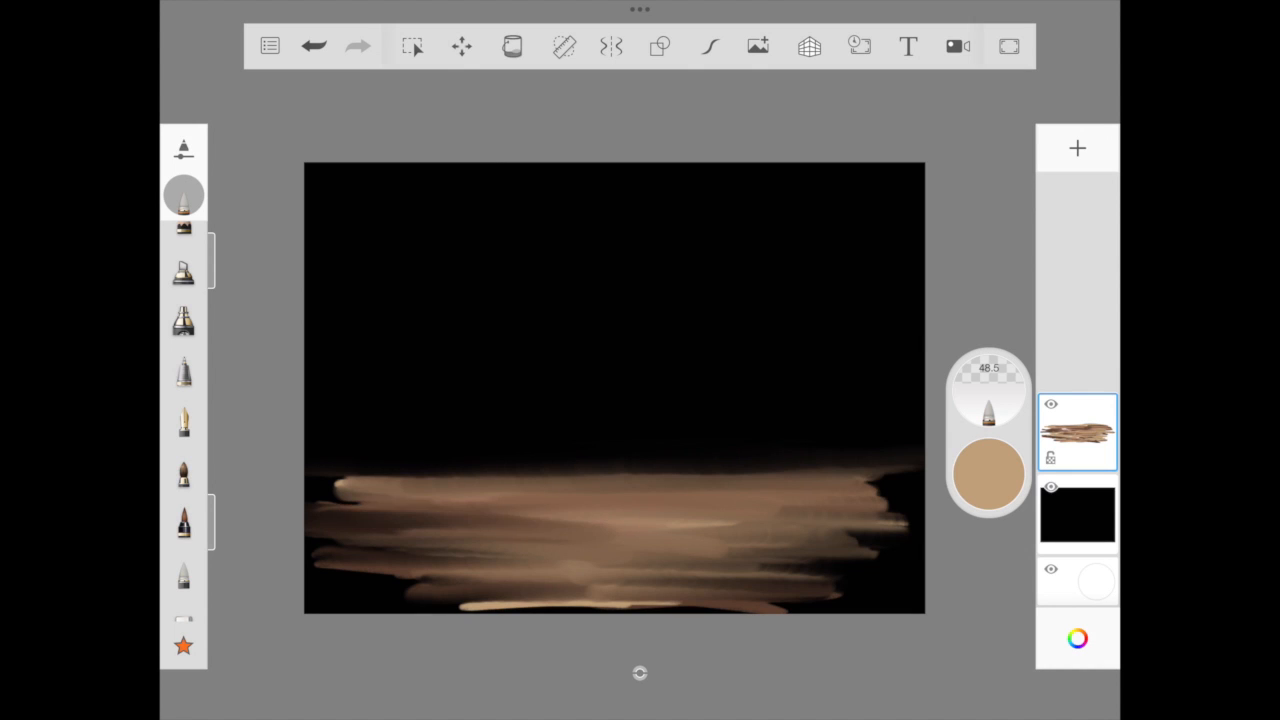
left_click_drag(320, 496, 540, 510)
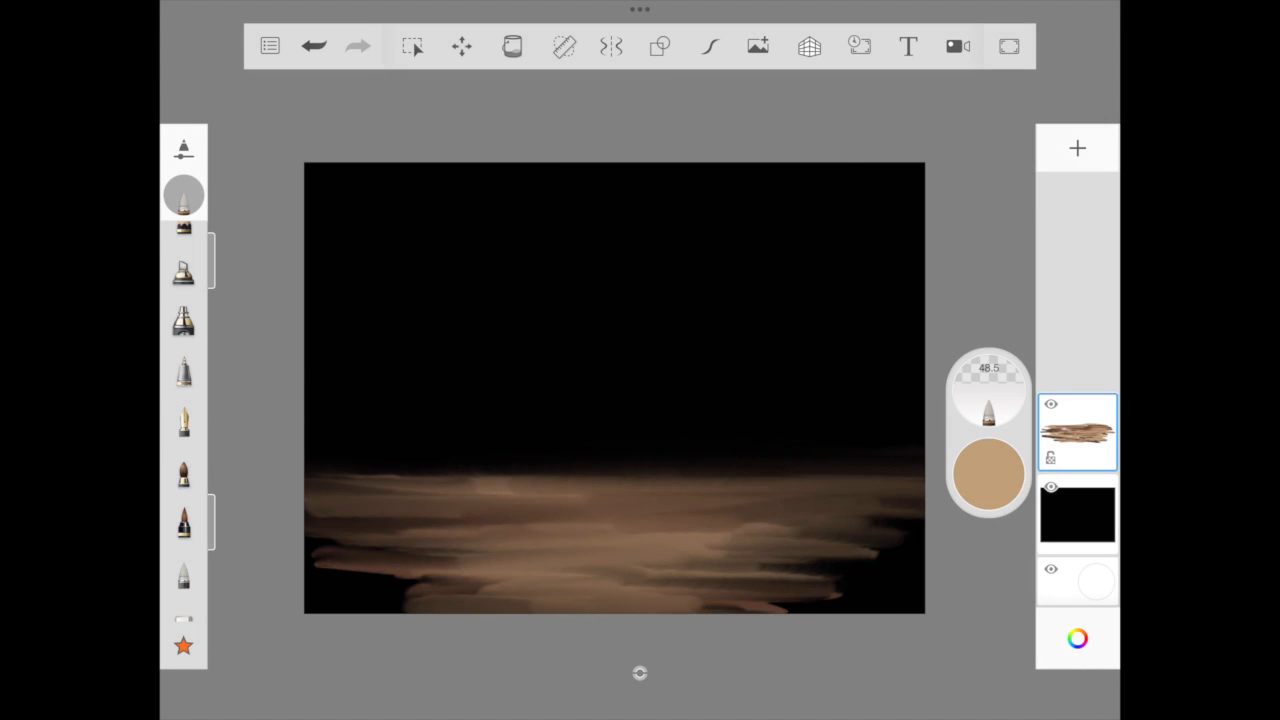
left_click(988, 476)
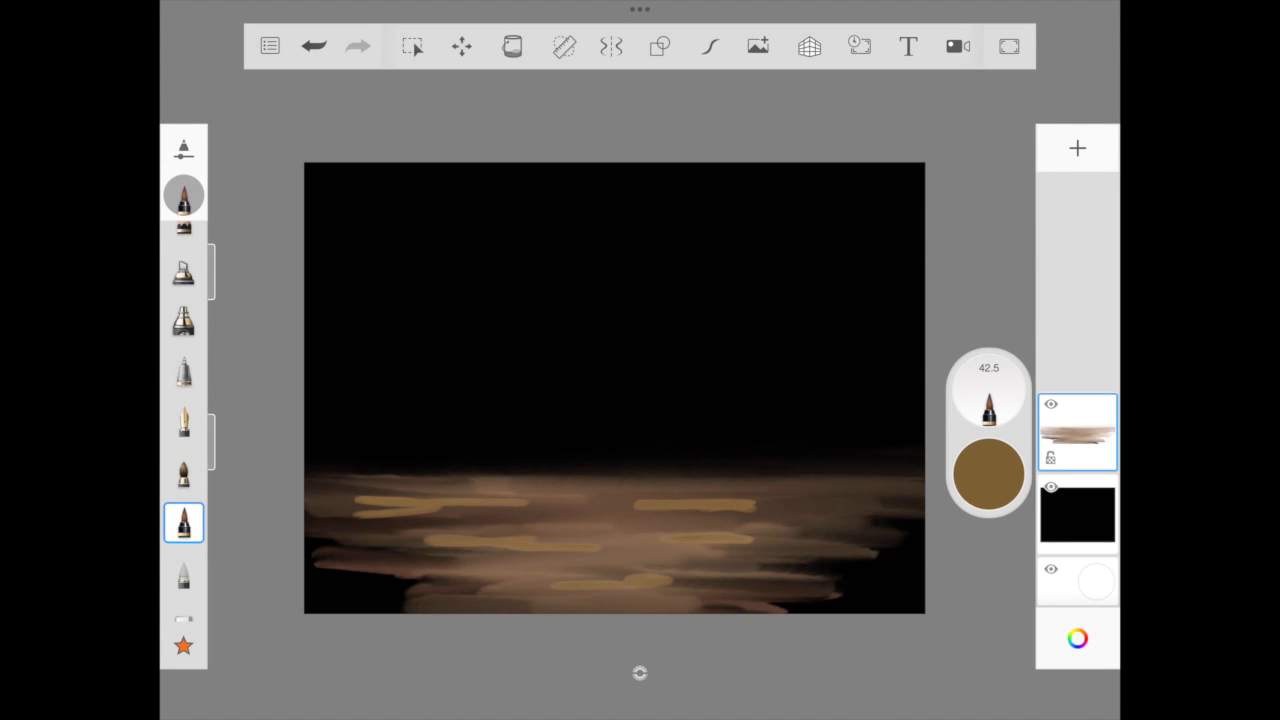
- Add ochre wood streaks and blend the table surface darker and softer
left_click(1076, 148)
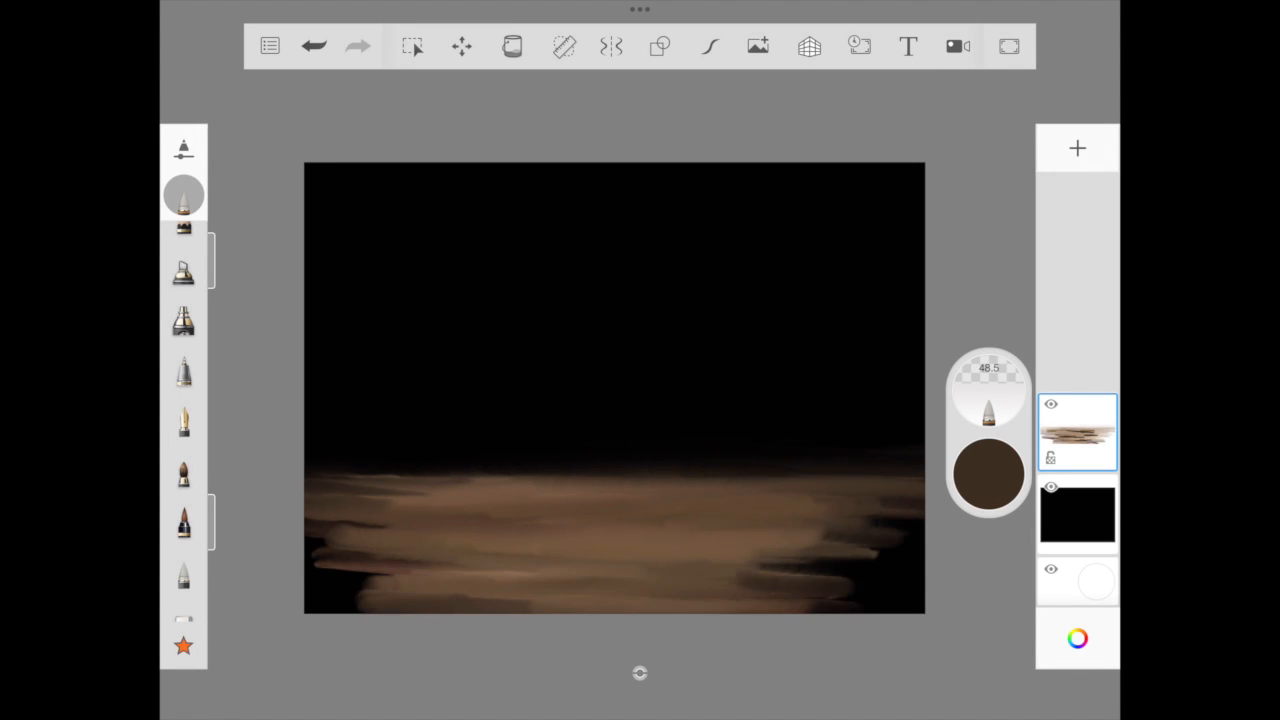
left_click_drag(730, 560, 910, 544)
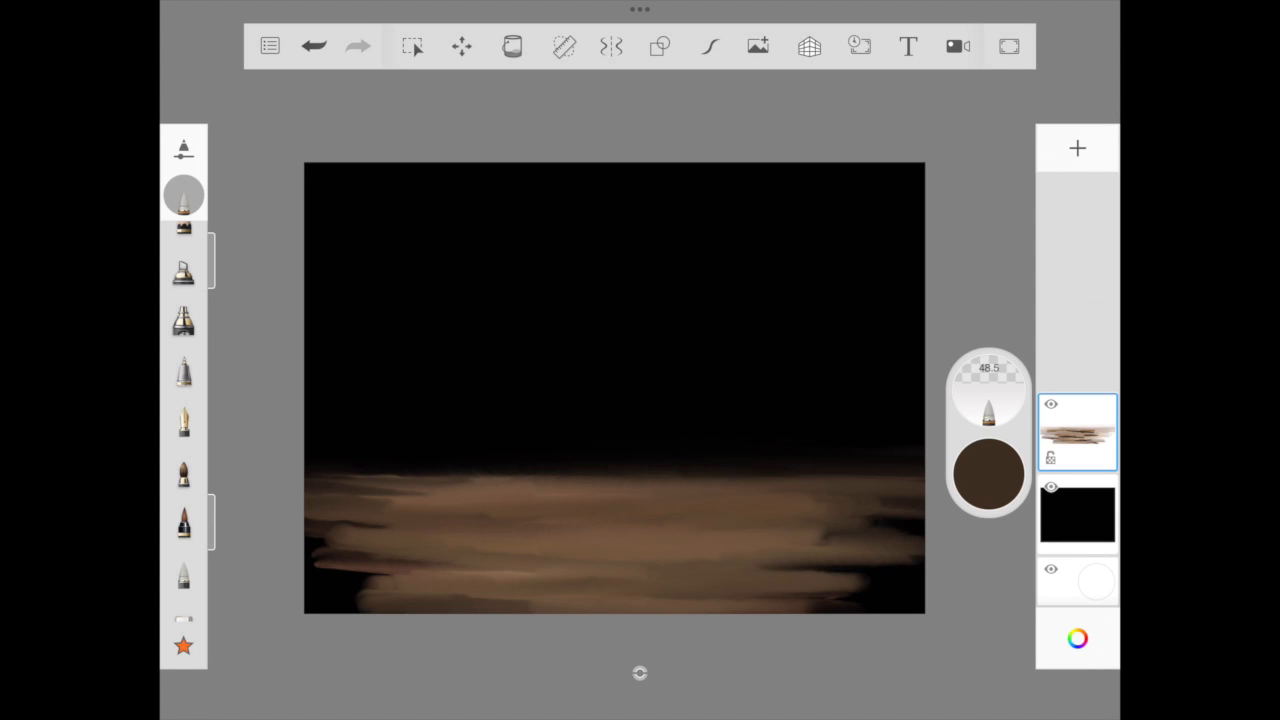
left_click(184, 320)
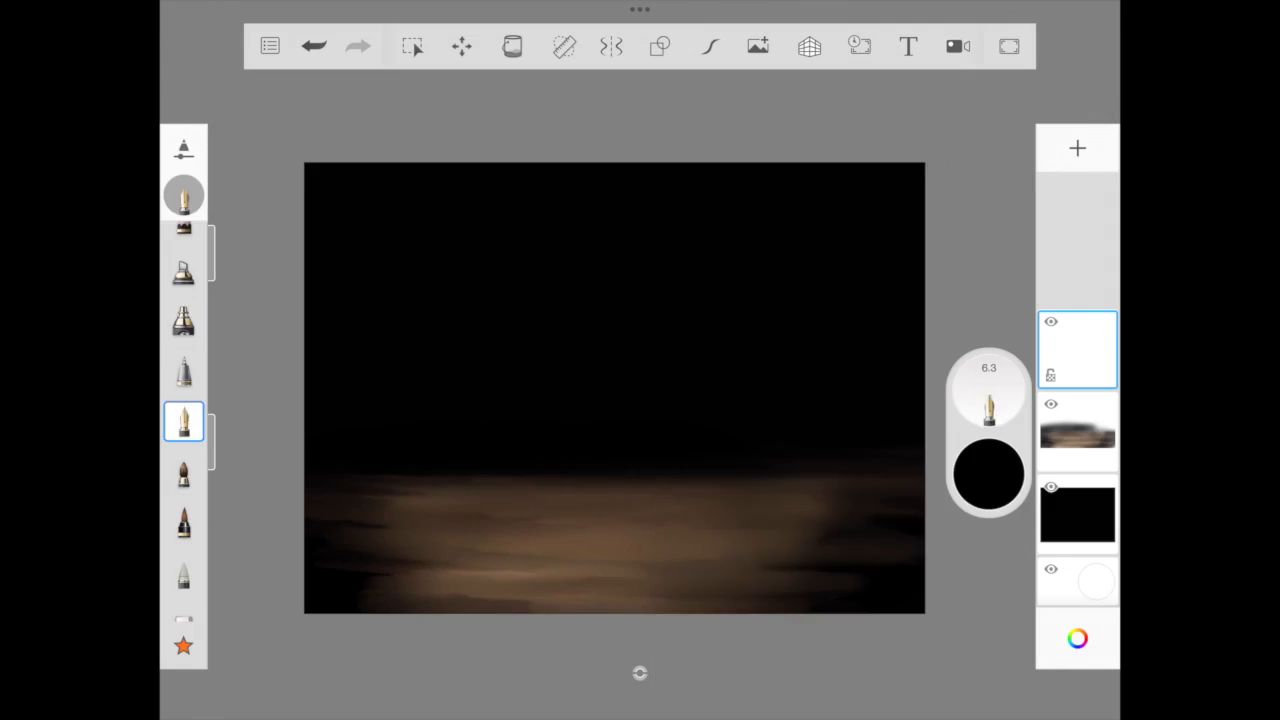
- Trace a curved chili outline in deep red using the French Curve guide on a new layer
left_click(988, 476)
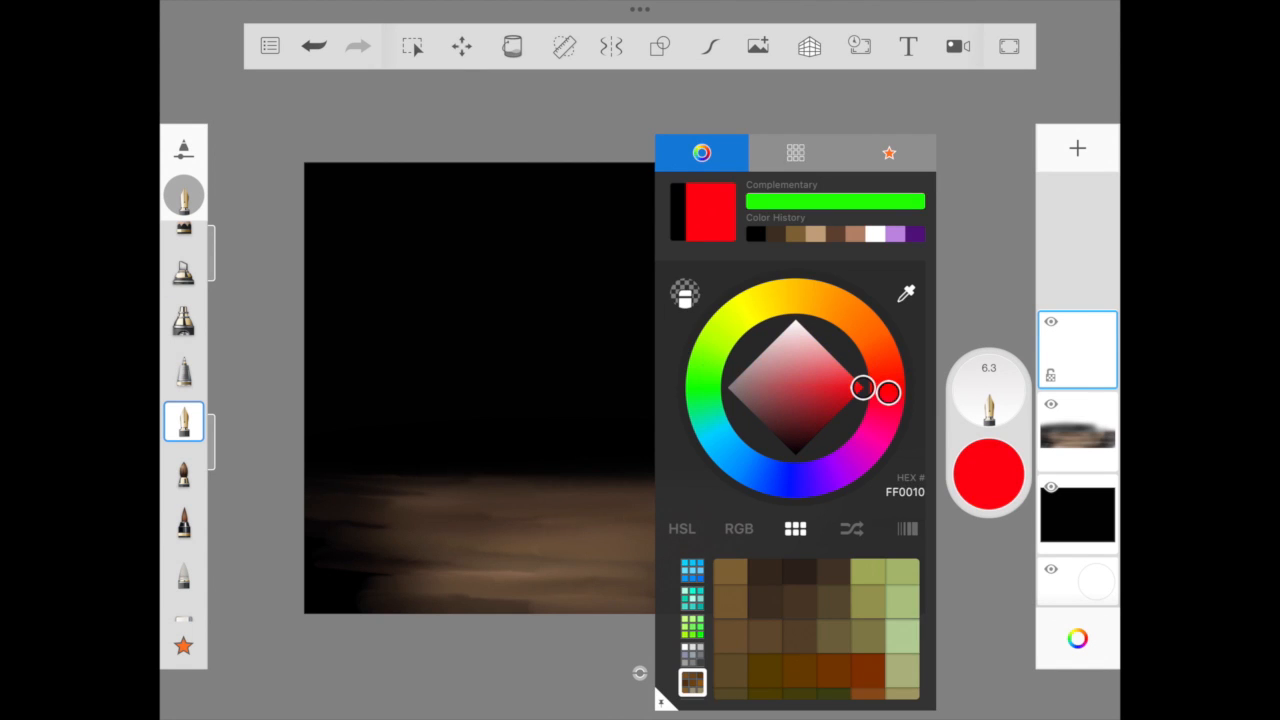
left_click_drag(858, 388, 820, 400)
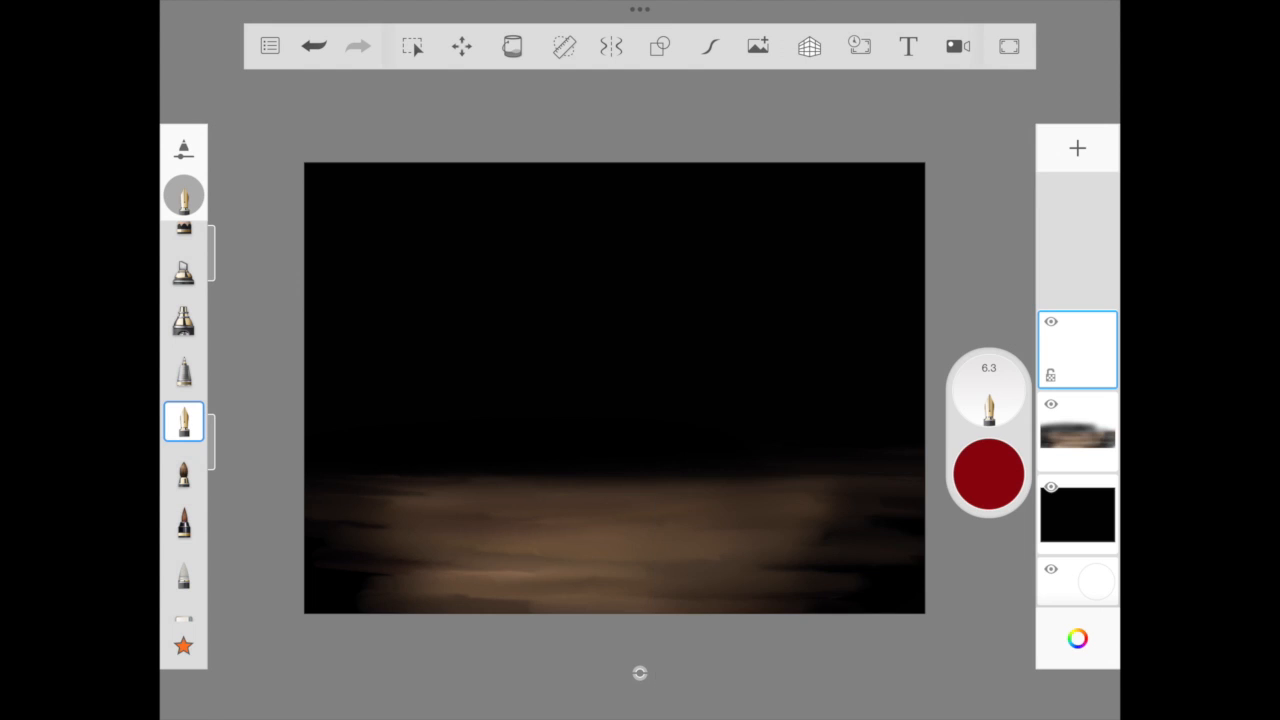
left_click(562, 46)
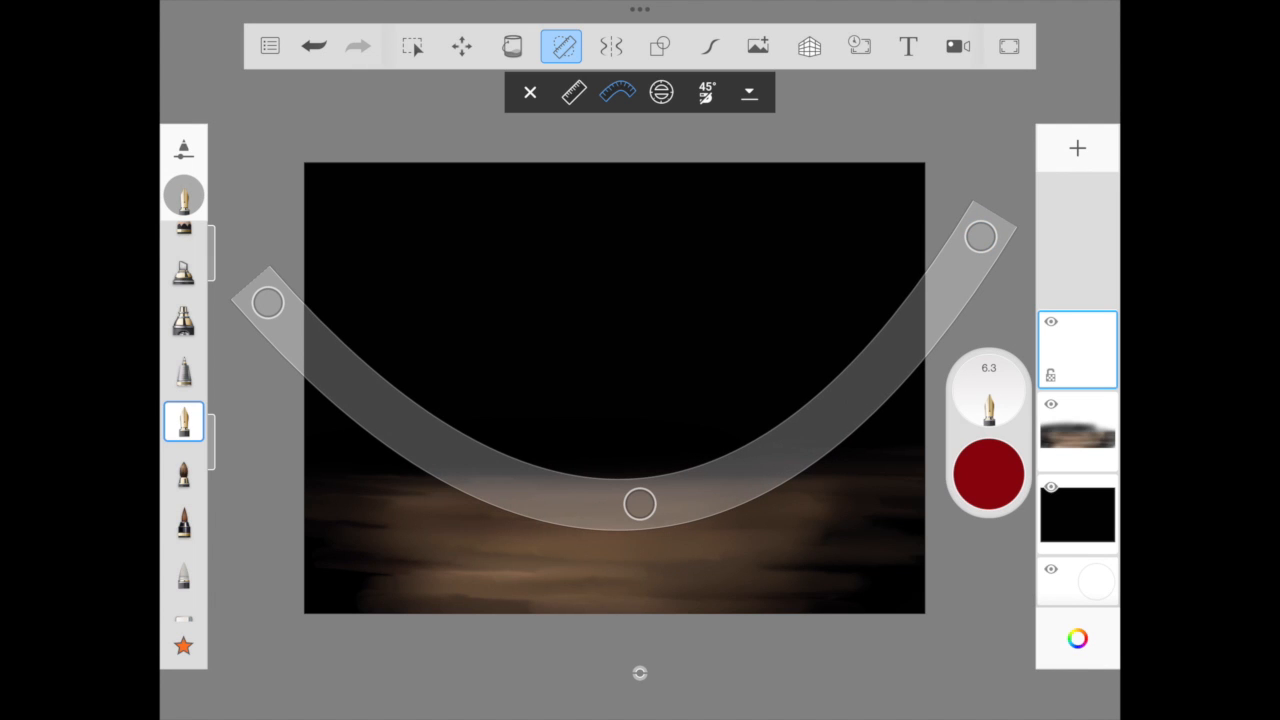
left_click_drag(480, 504, 780, 490)
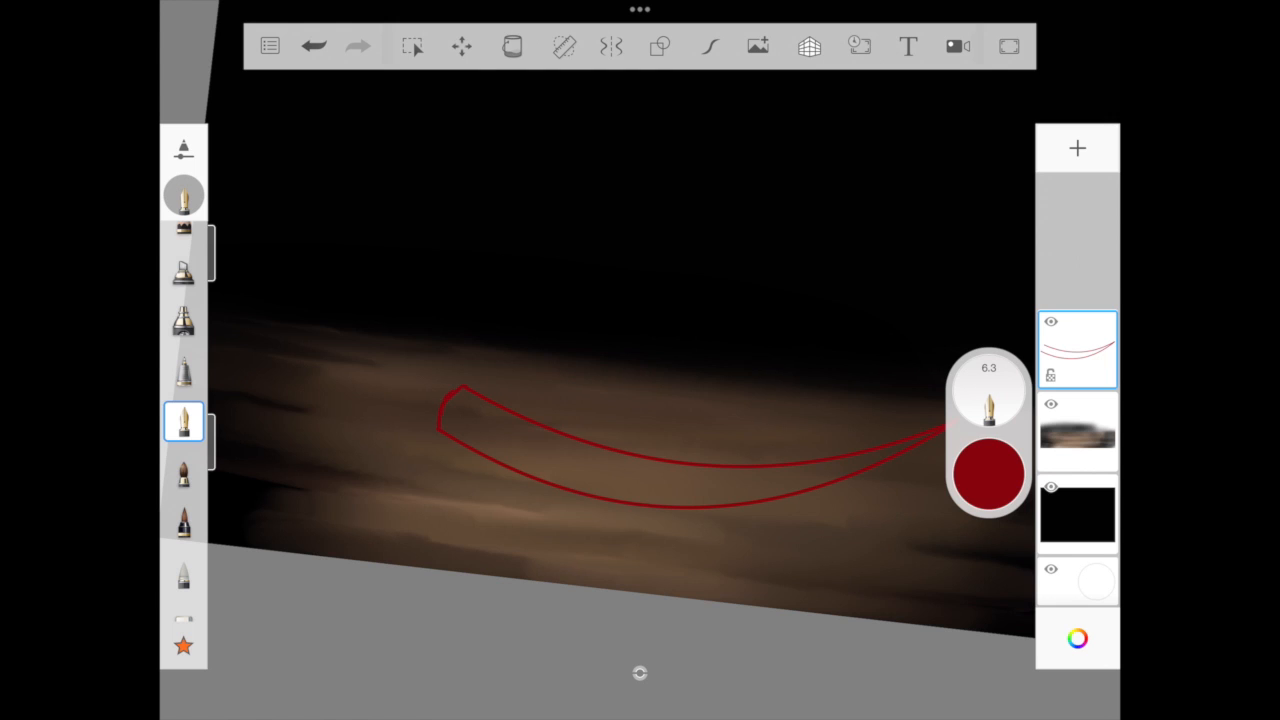
left_click(512, 46)
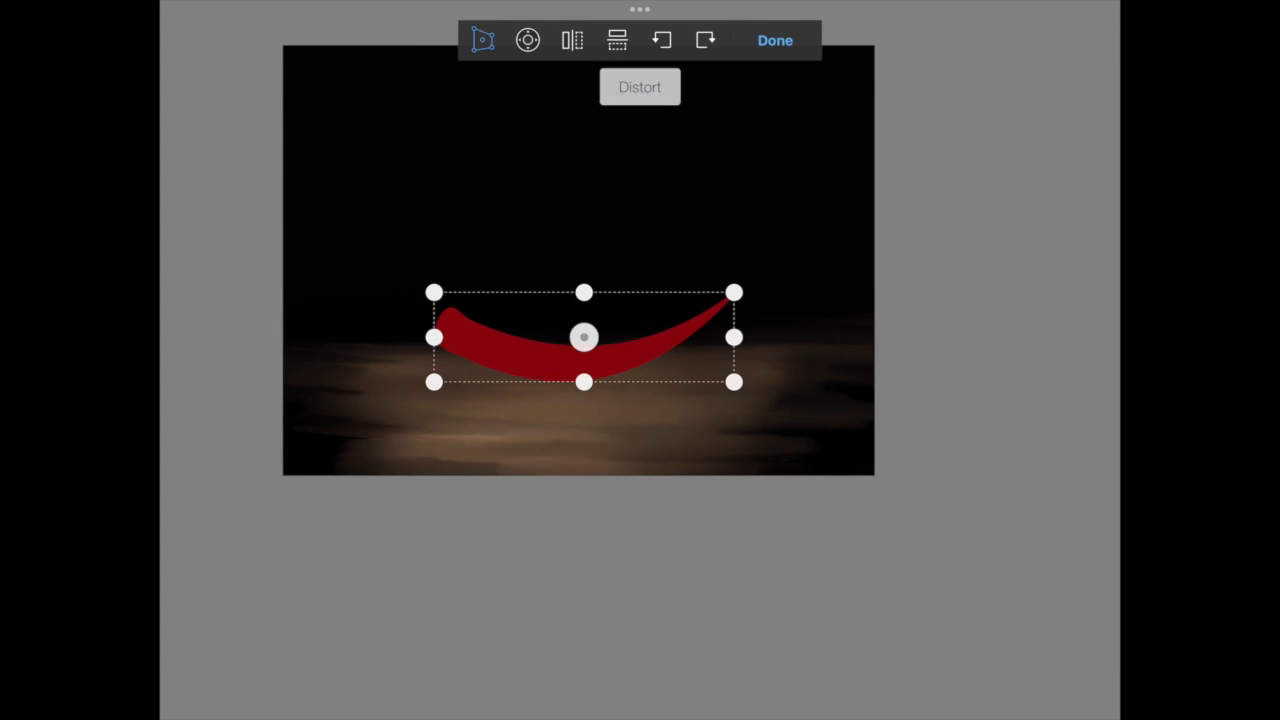
- Fill the chili dark red and switch the Transform tool to Distort to shape it
left_click(774, 40)
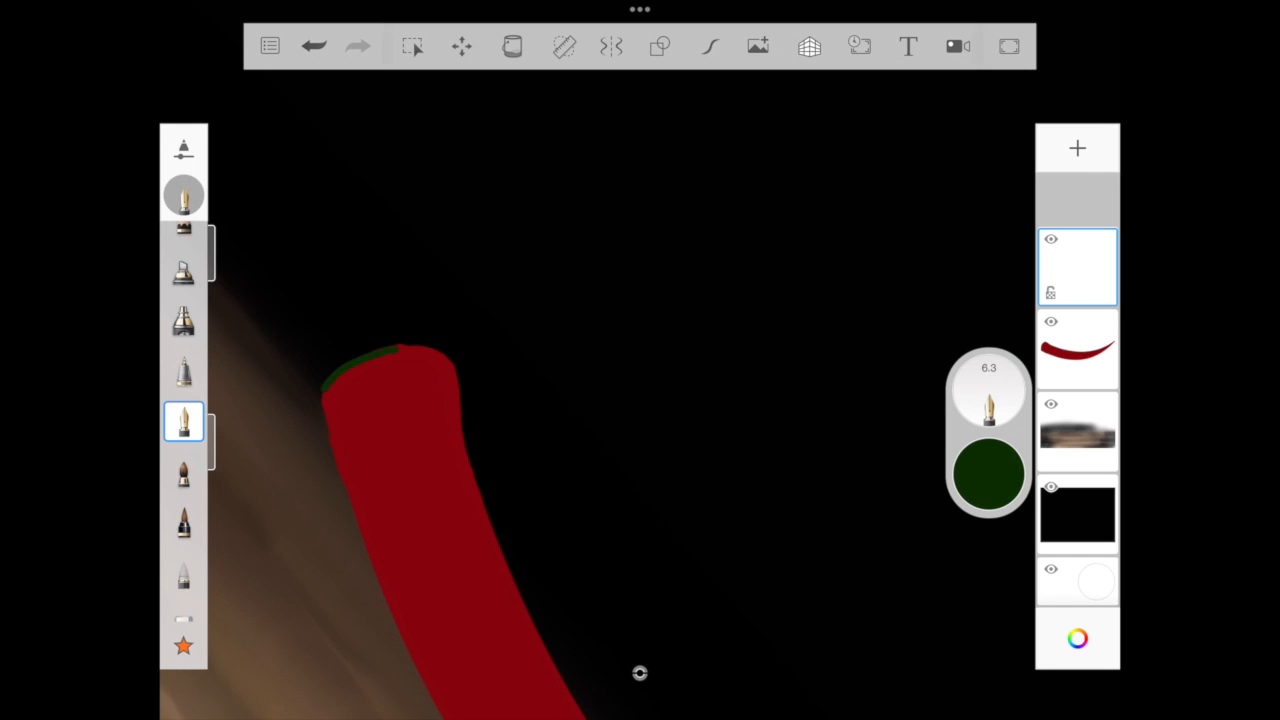
- Draw the curving dark green stem and calyx on the layer above the red chili
left_click_drag(350, 390, 356, 224)
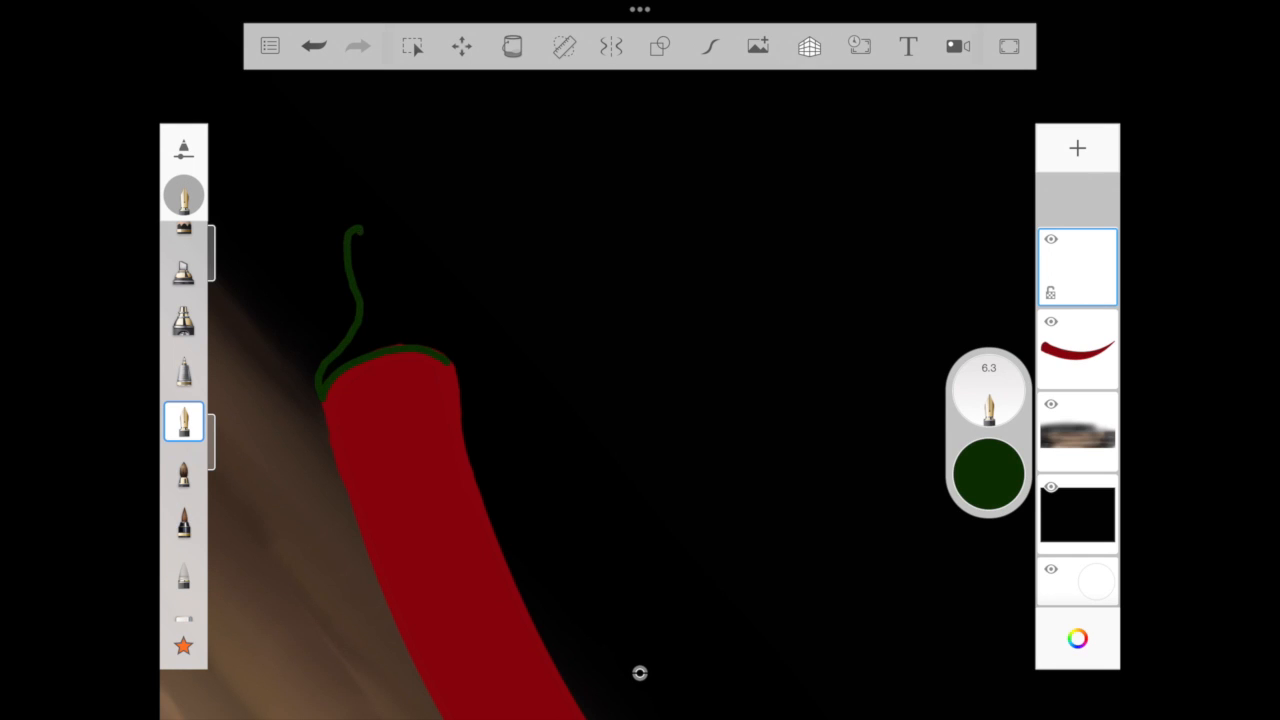
left_click(512, 46)
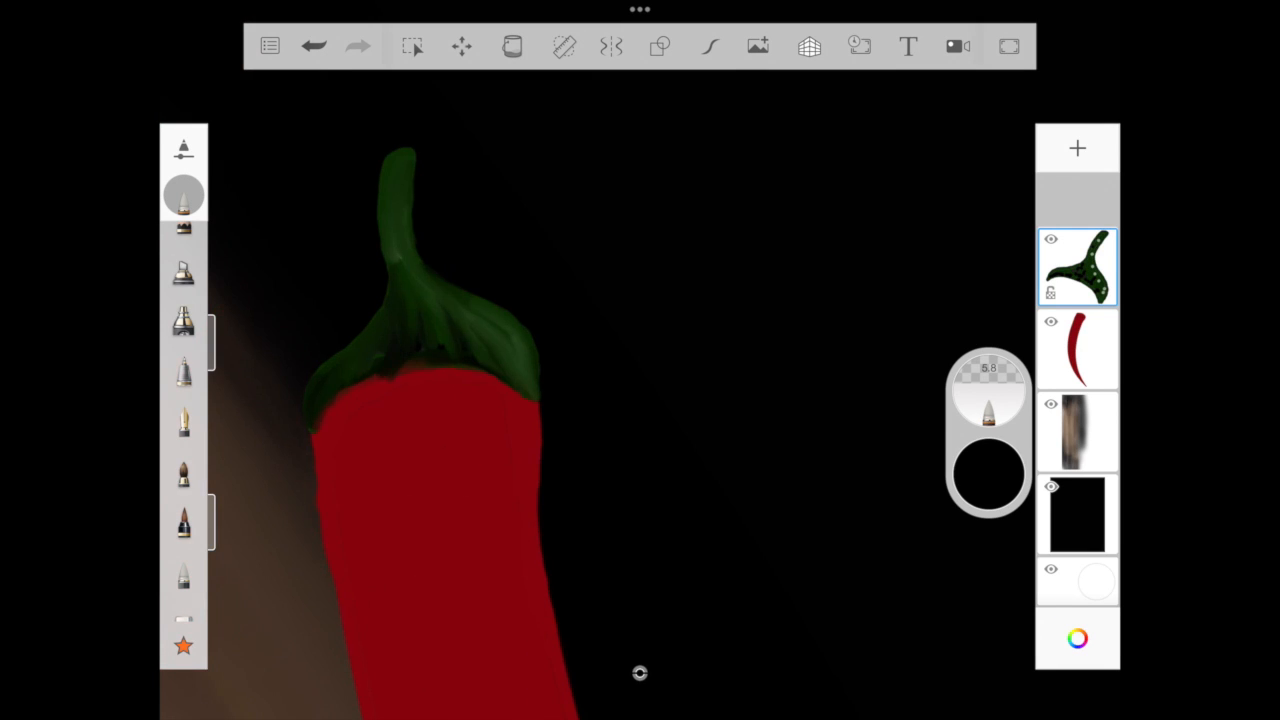
- Reposition the view along the chili and airbrush dark edge shading on the chili body layer
left_click_drag(330, 420, 460, 364)
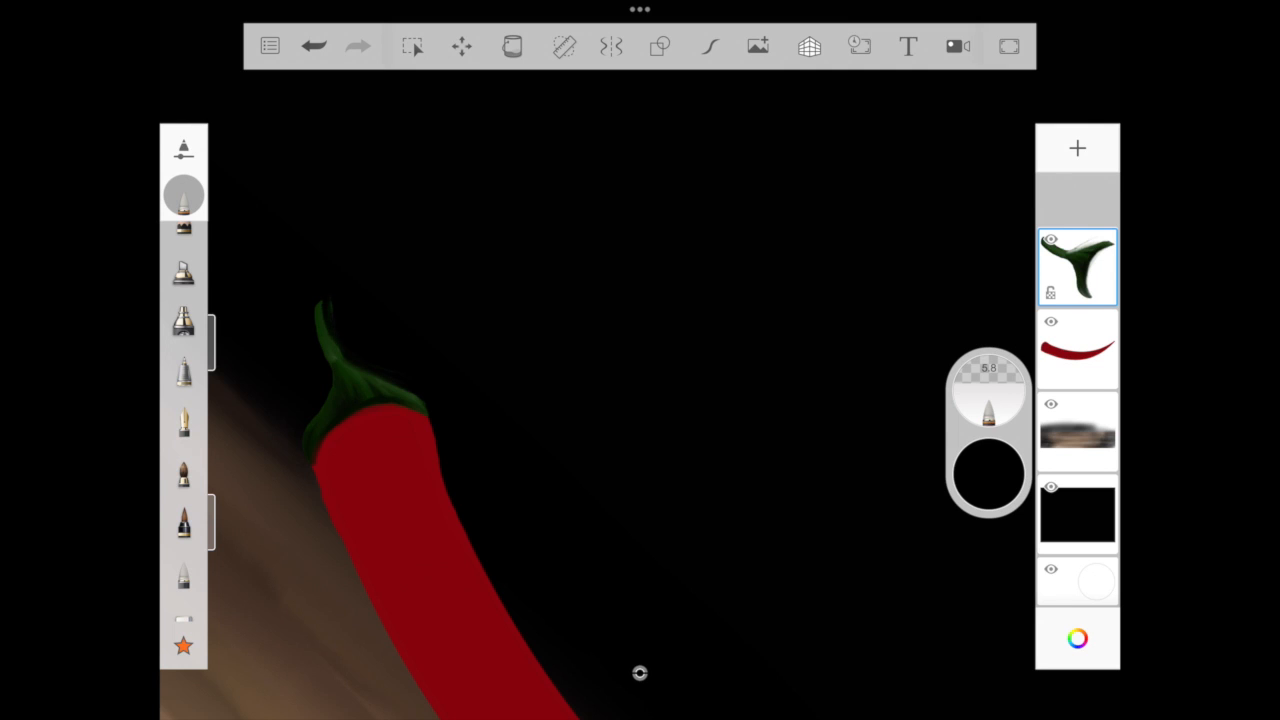
left_click(184, 320)
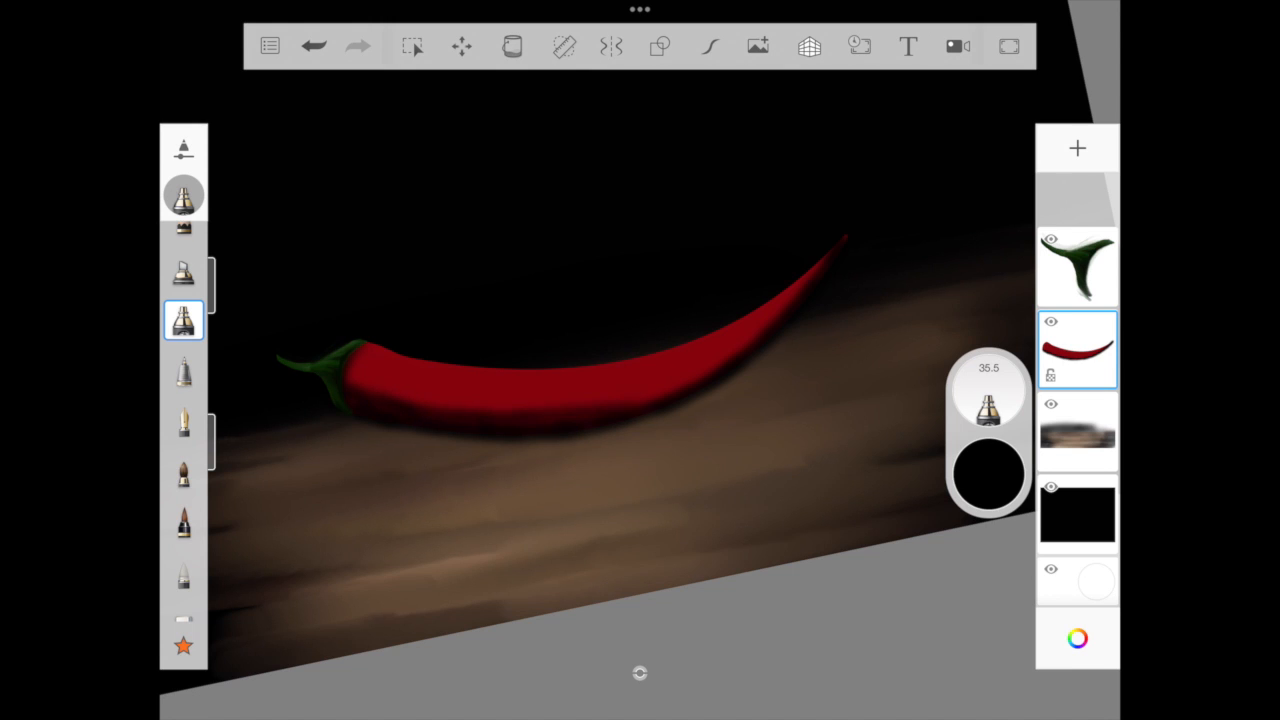
- Airbrush deeper red shading on the chili, then paint pale pink glossy highlights along its top
left_click_drag(620, 400, 816, 280)
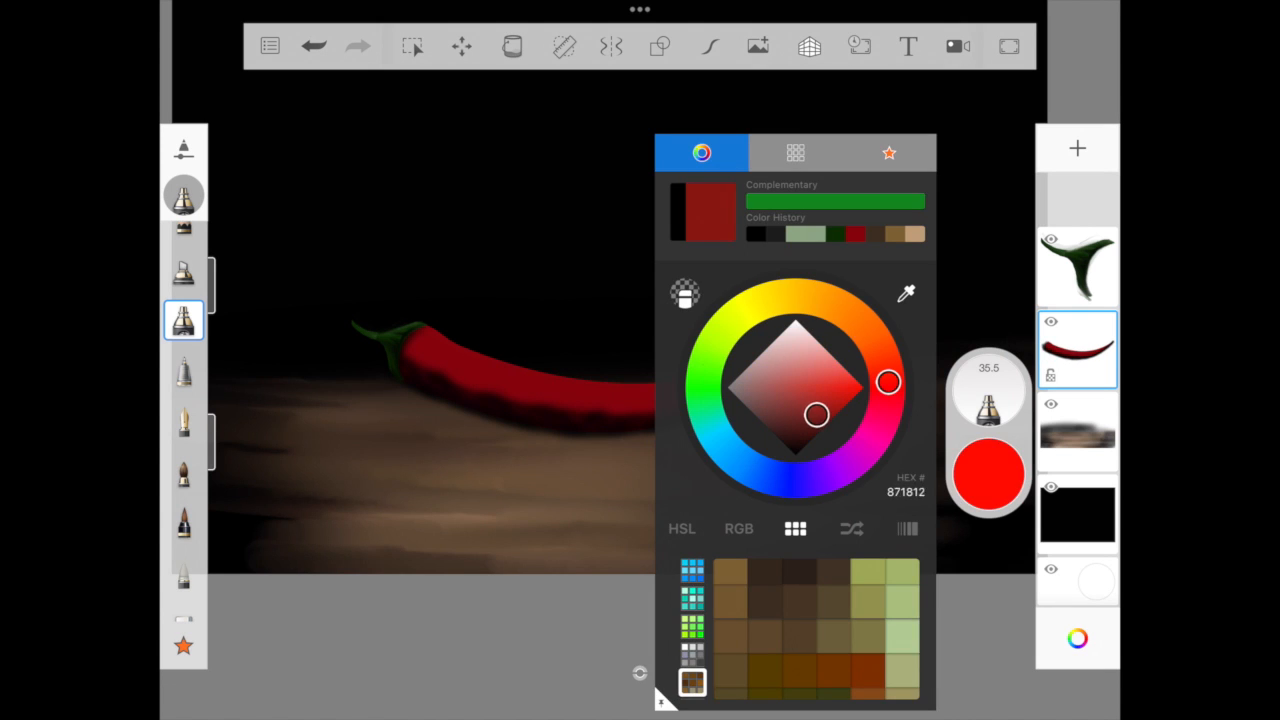
left_click_drag(816, 414, 824, 404)
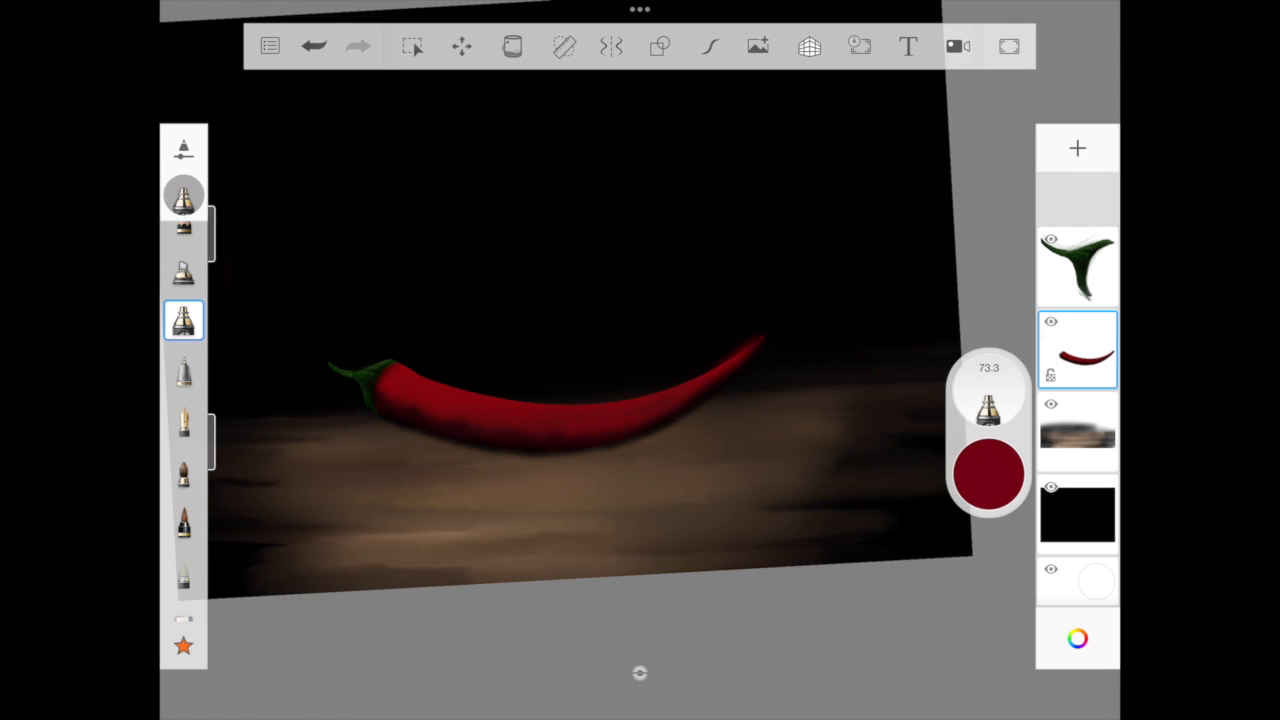
left_click(988, 476)
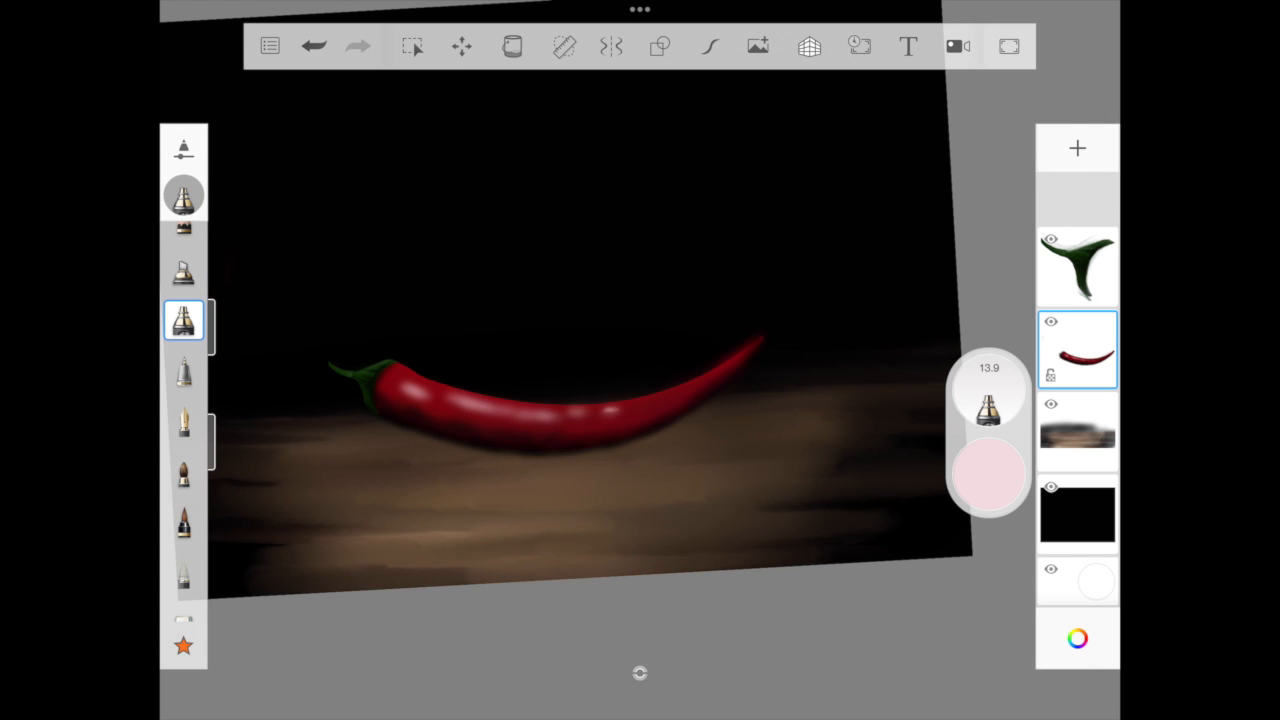
left_click_drag(640, 410, 736, 360)
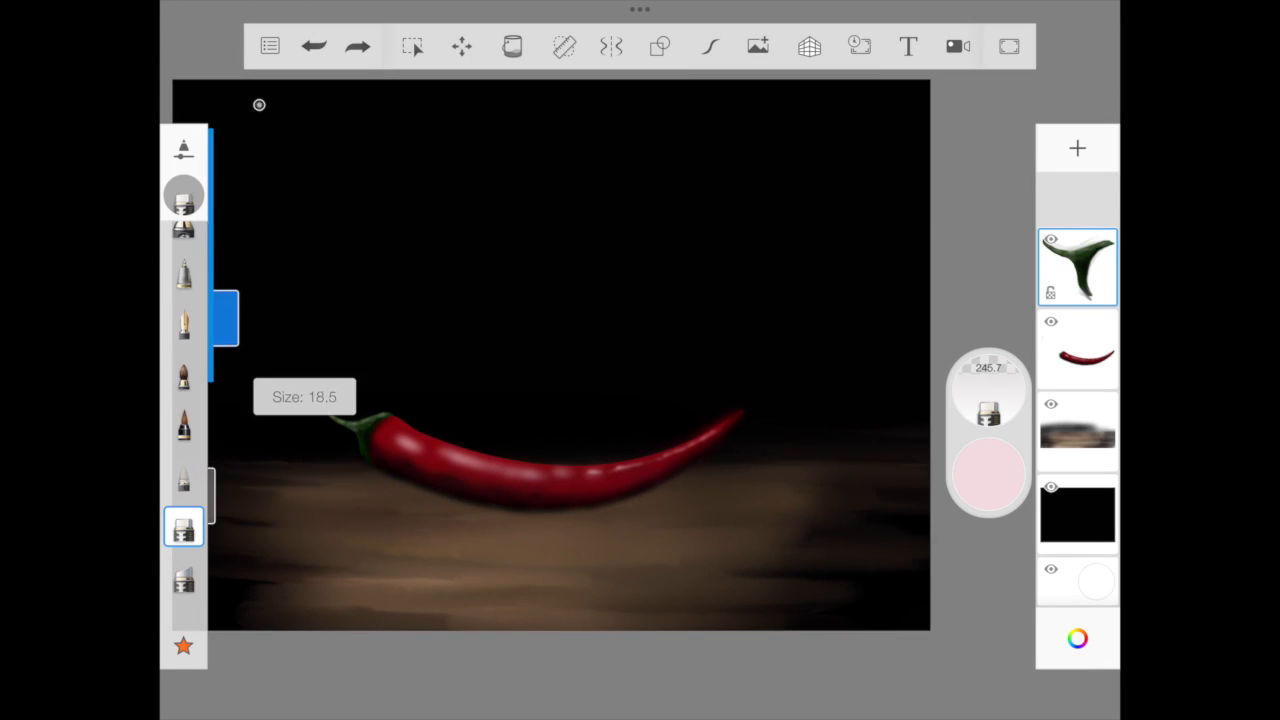
- Airbrush a soft shadow beneath the chili and sketch yellow flame outlines above it on a new layer
left_click(1076, 348)
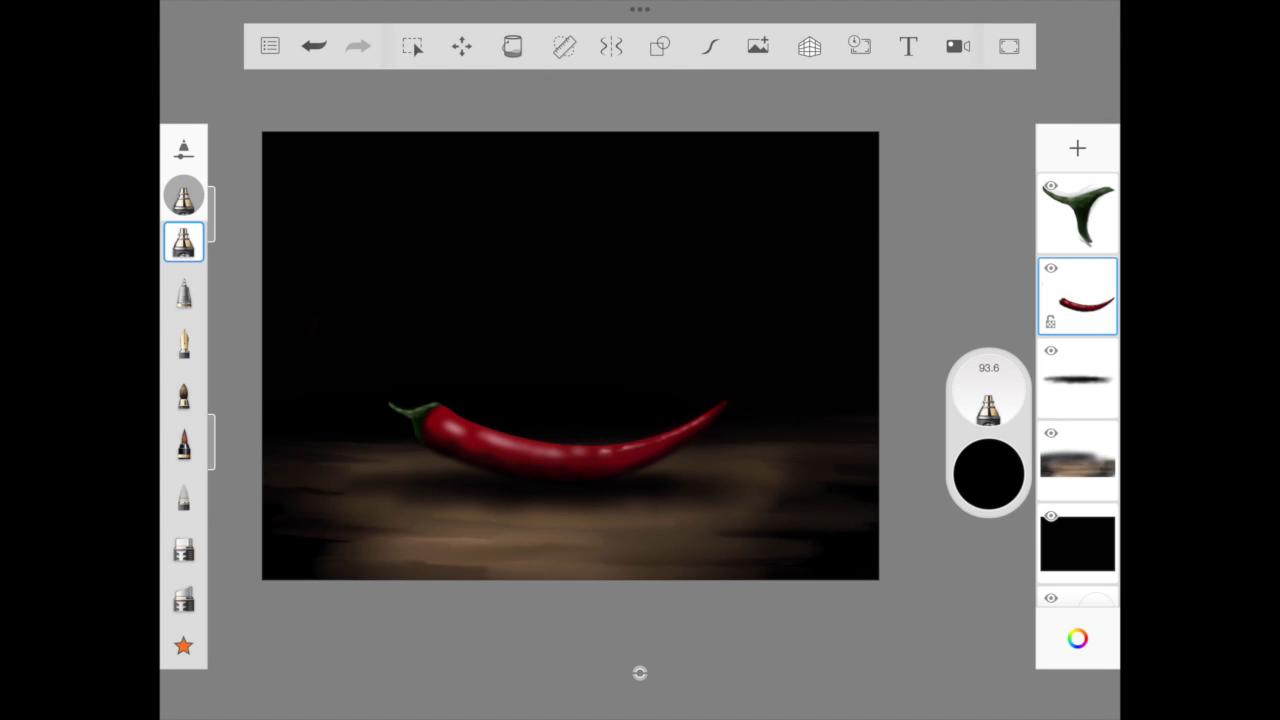
left_click_drag(430, 414, 650, 456)
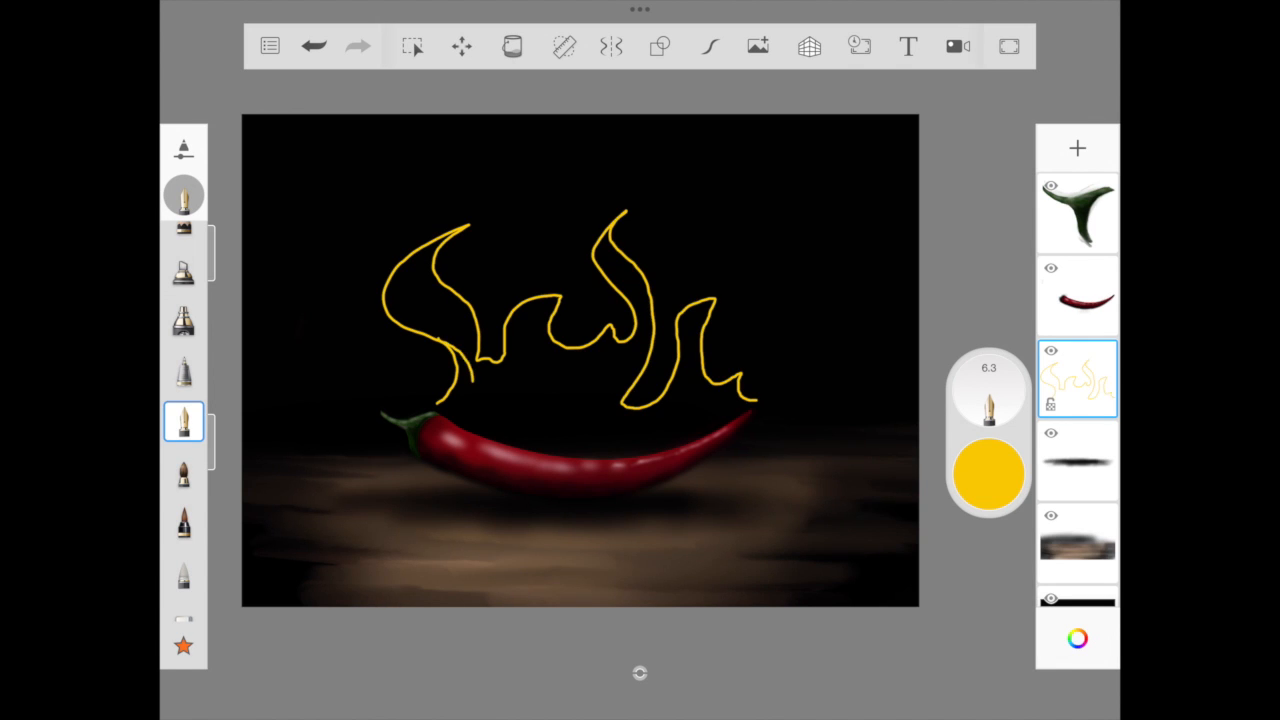
- Join the flame outlines down to the chili, fill them solid yellow, and begin orange airbrush shading
left_click_drag(440, 330, 456, 410)
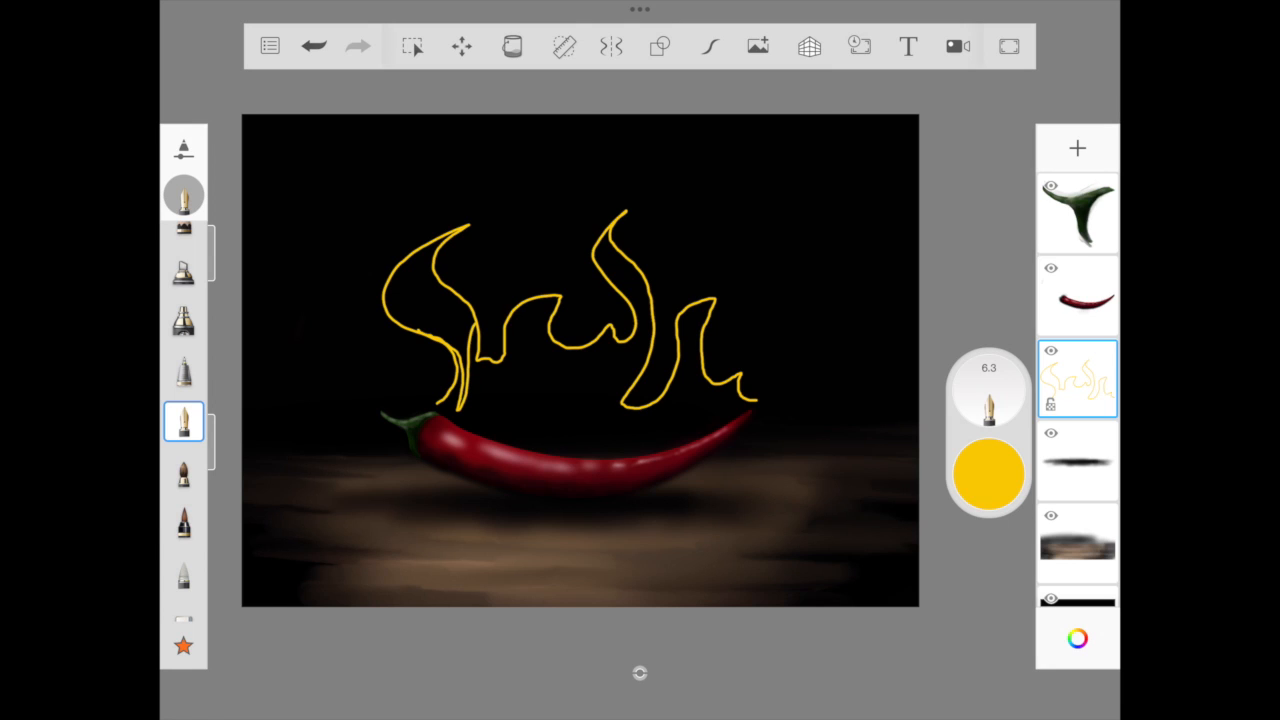
left_click_drag(510, 320, 560, 410)
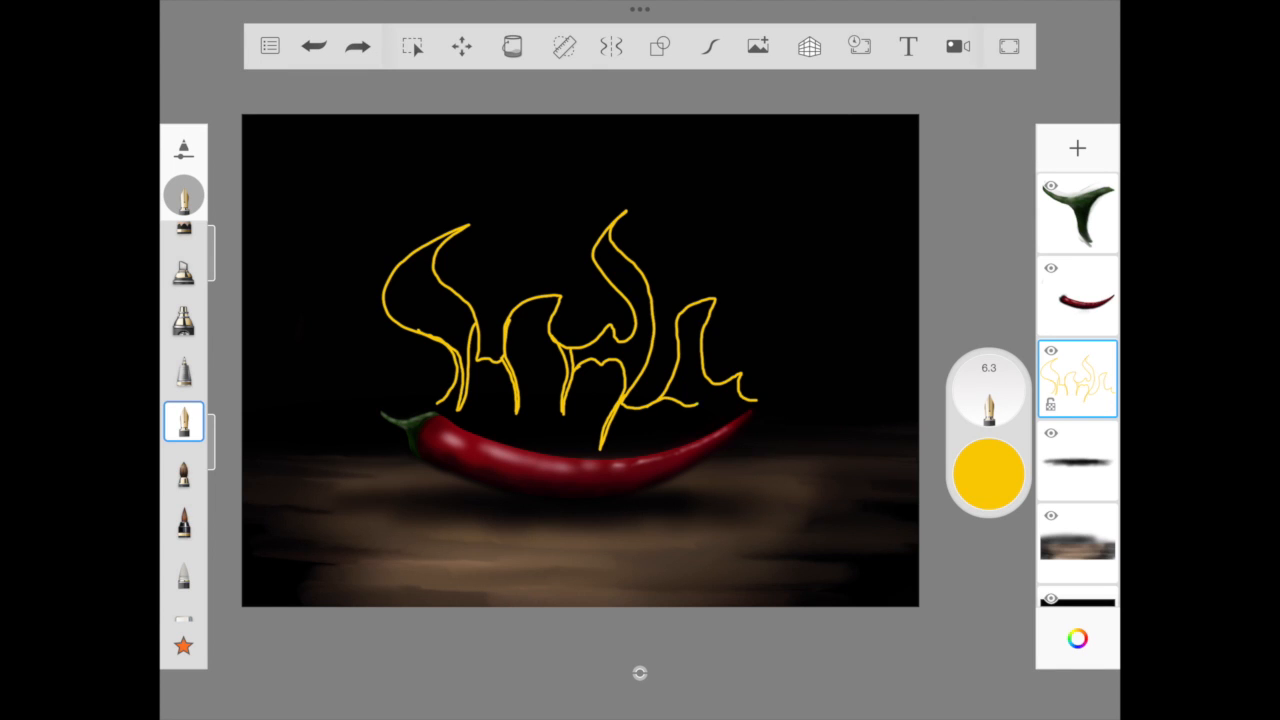
left_click(512, 46)
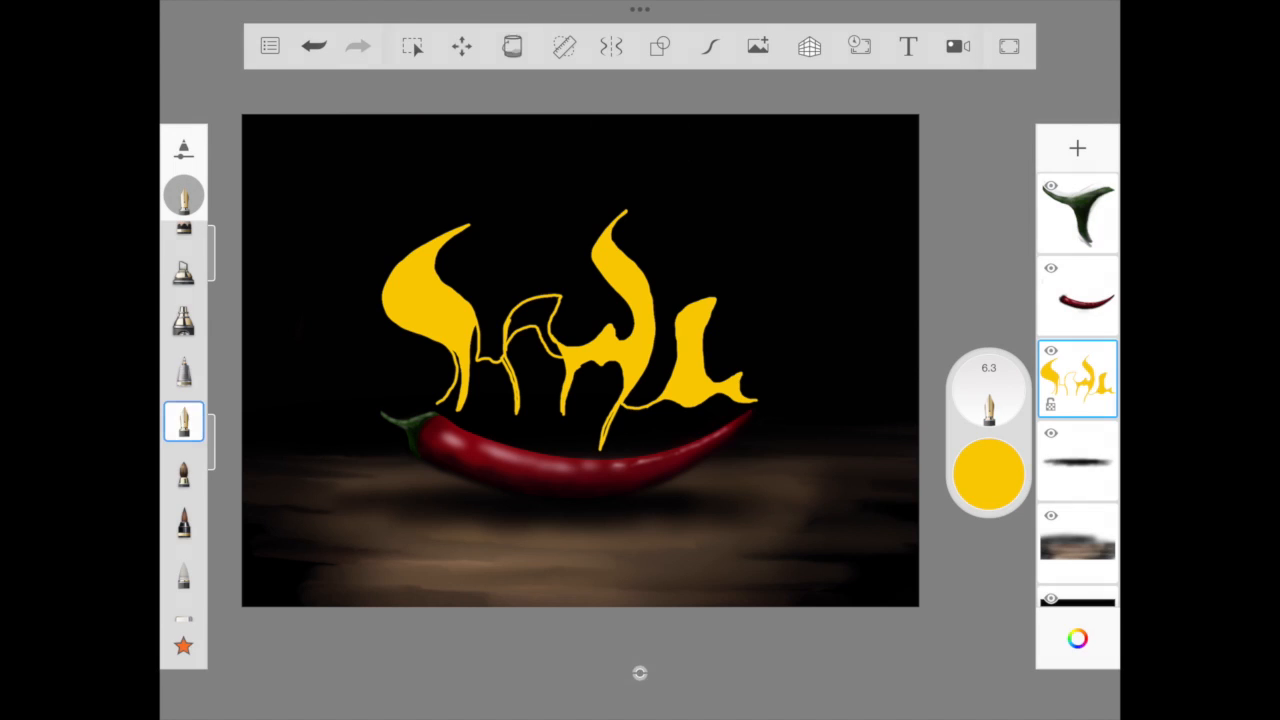
left_click(184, 320)
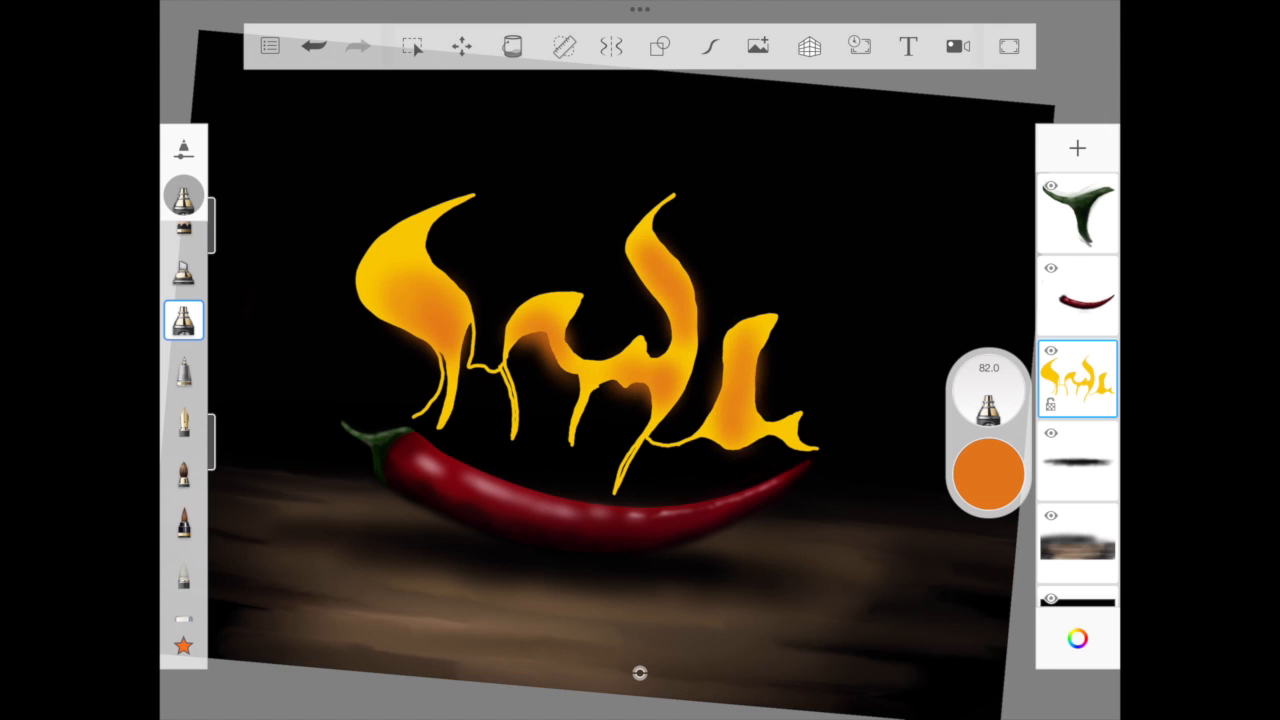
- Reshape the flame tongues with orange shading and dark inner streaks, then add a glow layer beneath
left_click(184, 320)
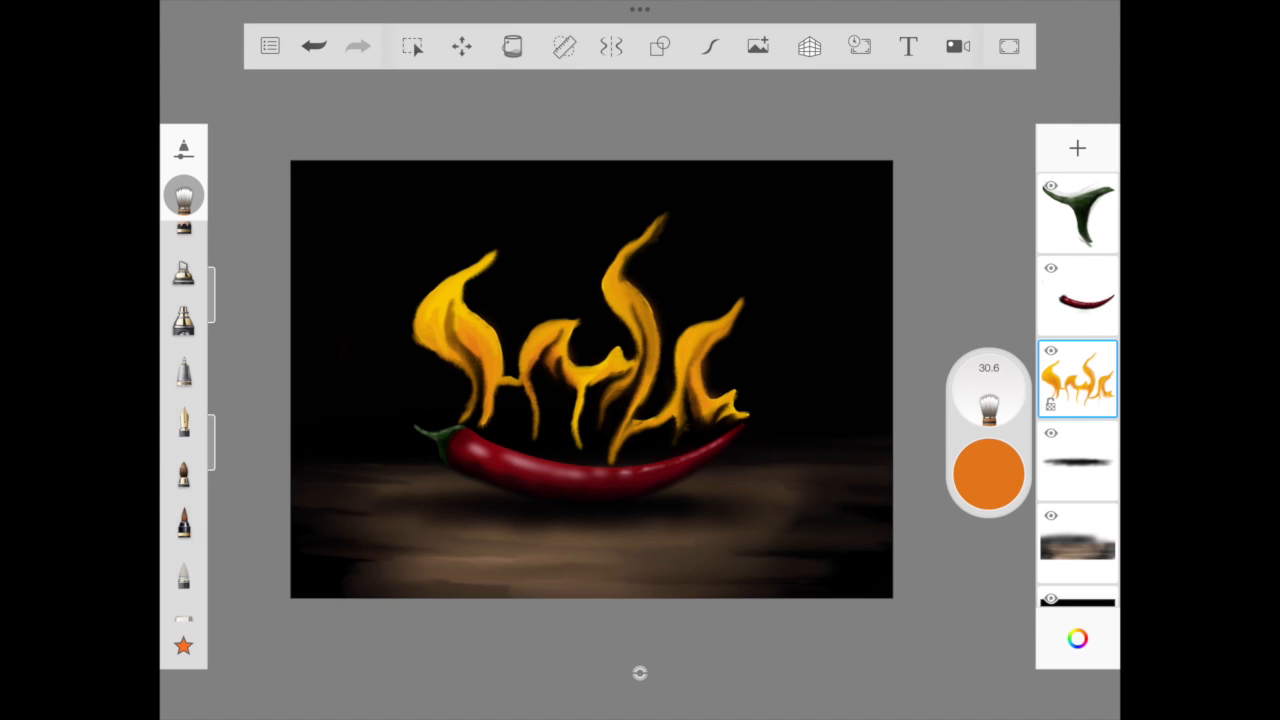
left_click(988, 474)
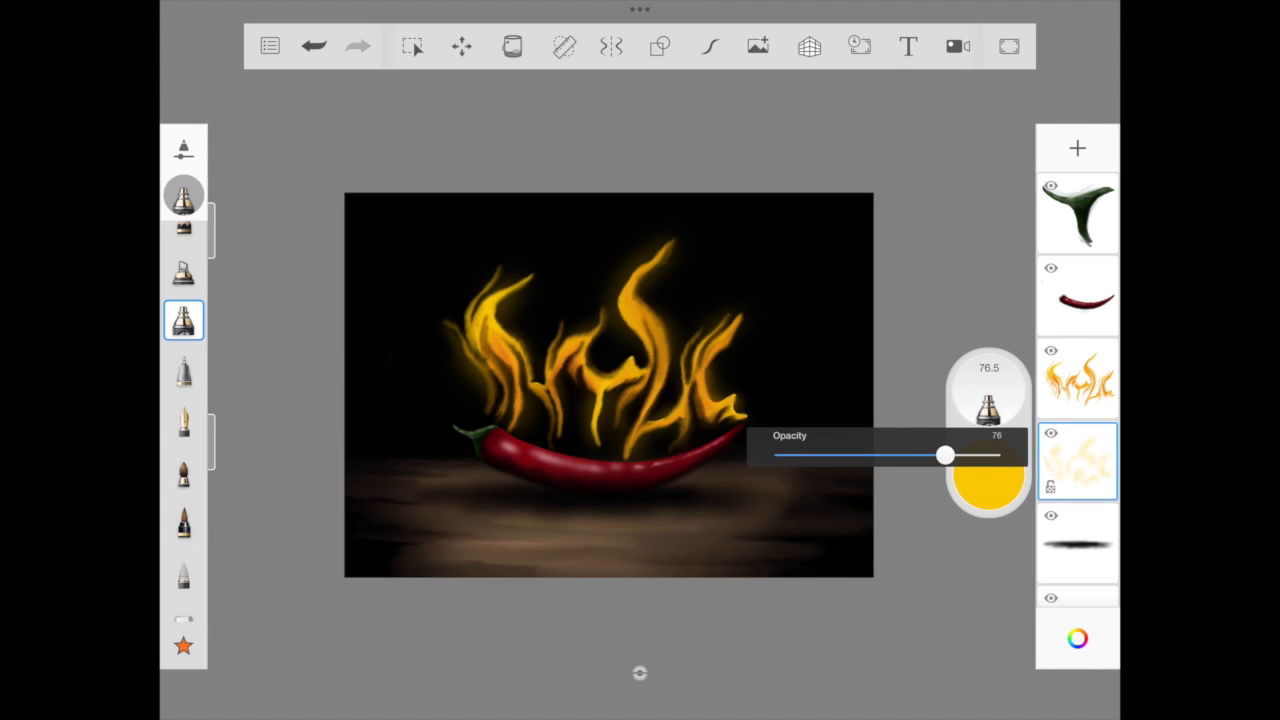
- Airbrush a pale yellow glow under the flames at about 76% opacity and bring up the flame layer's options
left_click(1076, 378)
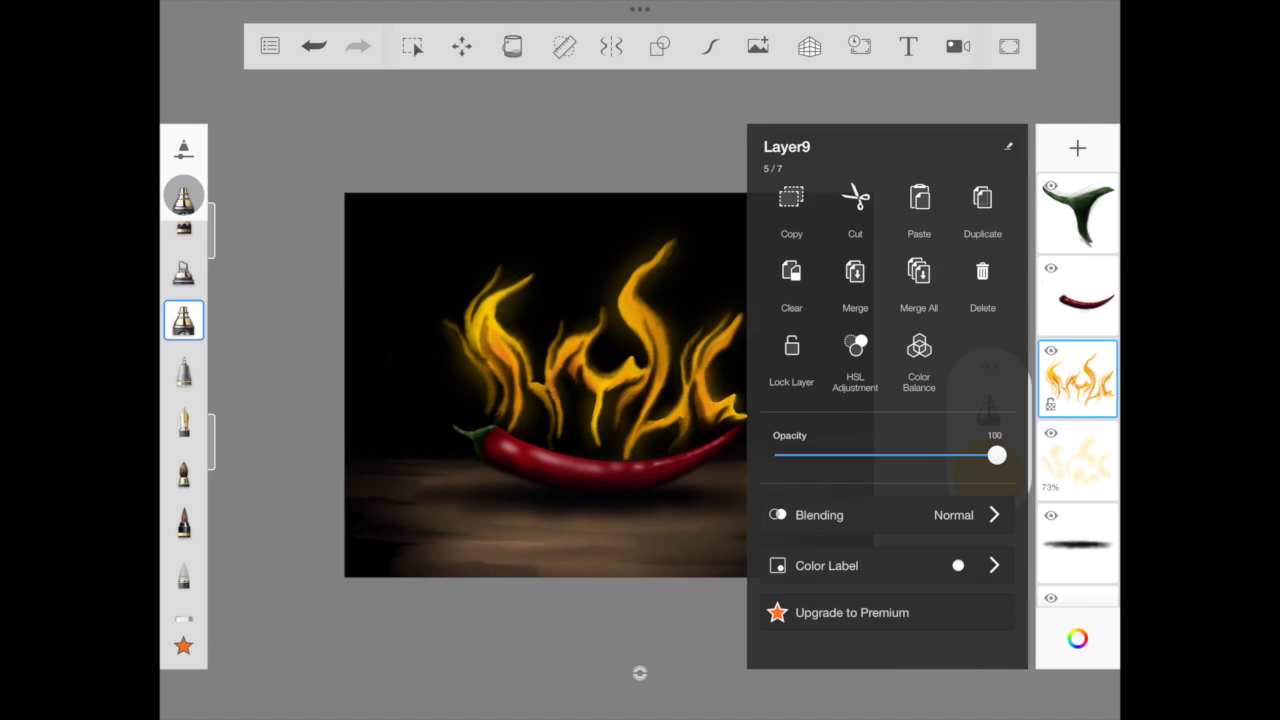